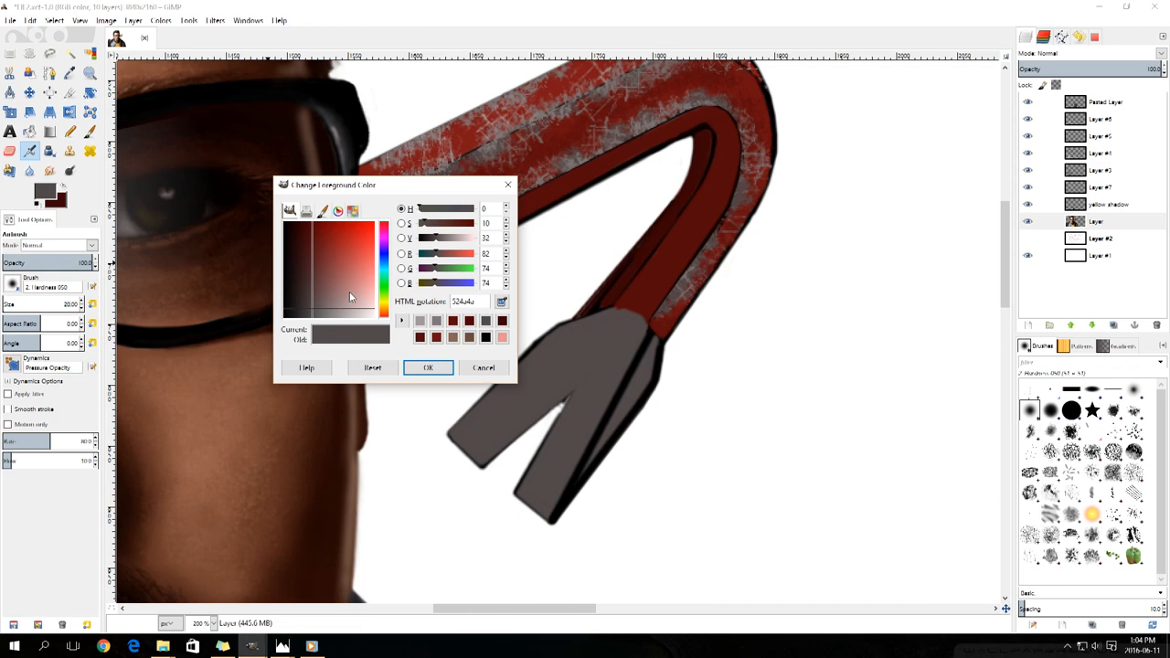
Step: Confirm the tan beige foreground colour in the colour chooser, bringing the textured beam into view
{"action": "left_click", "coordinate": [428, 366]}
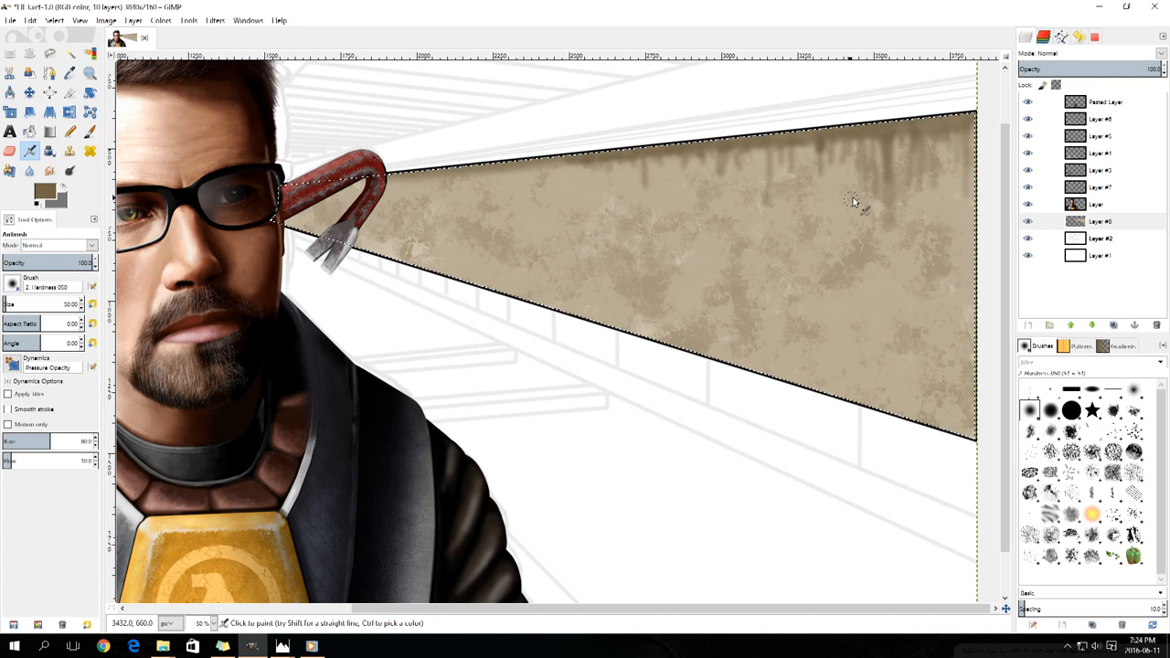